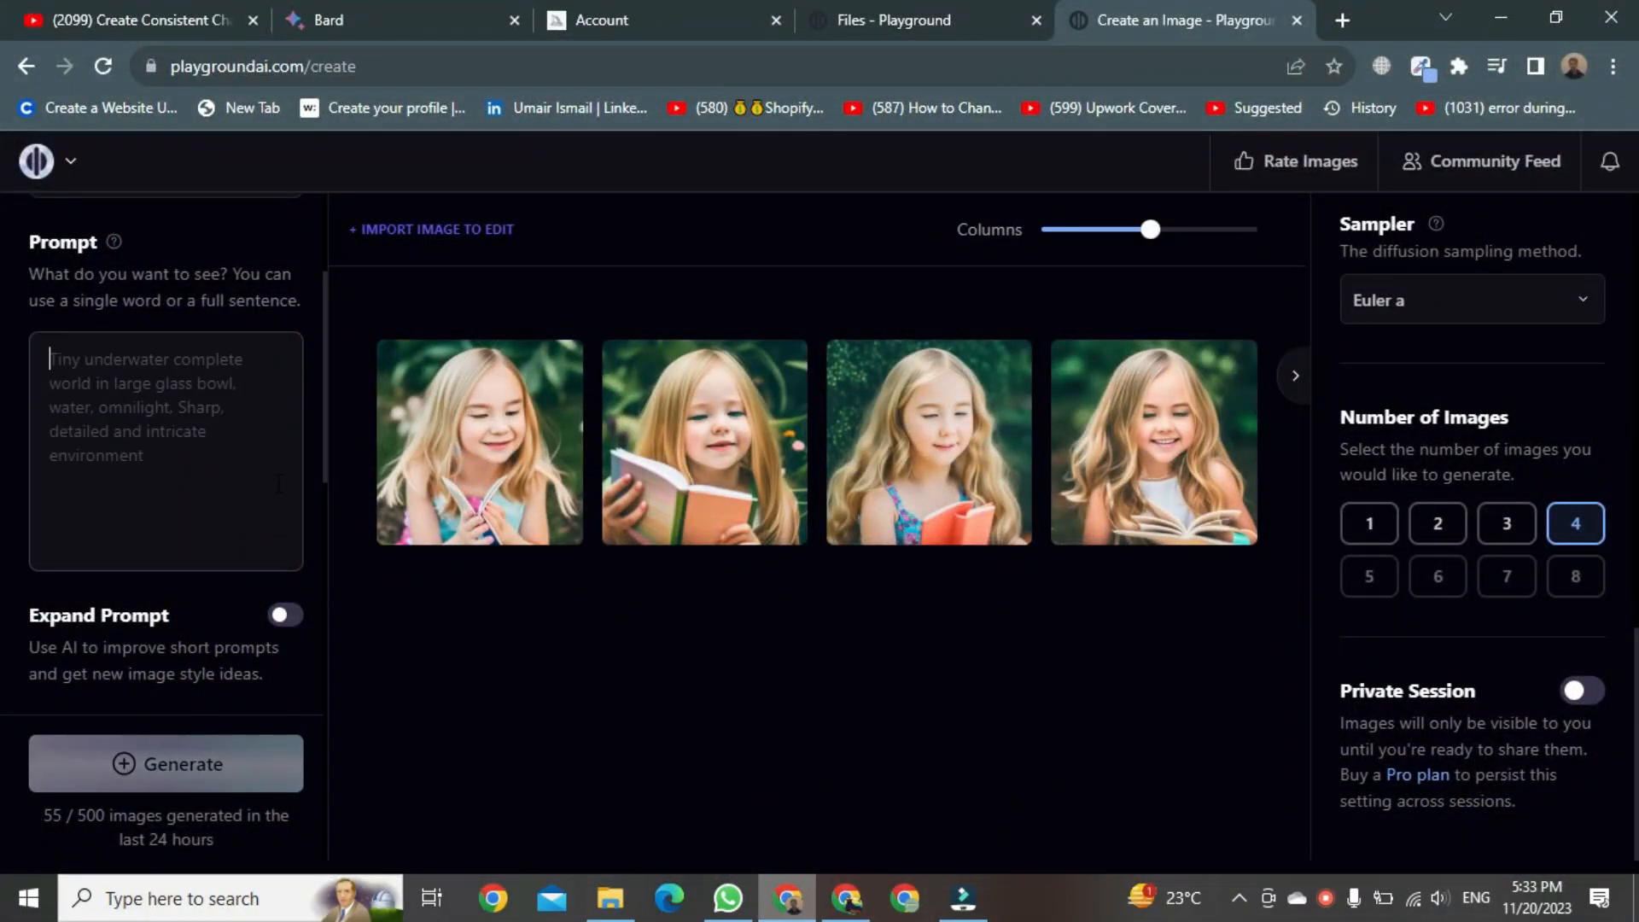
# - Paste the garden-reading girl prompt from clipboard history into the Prompt box
pyautogui.scroll(3)
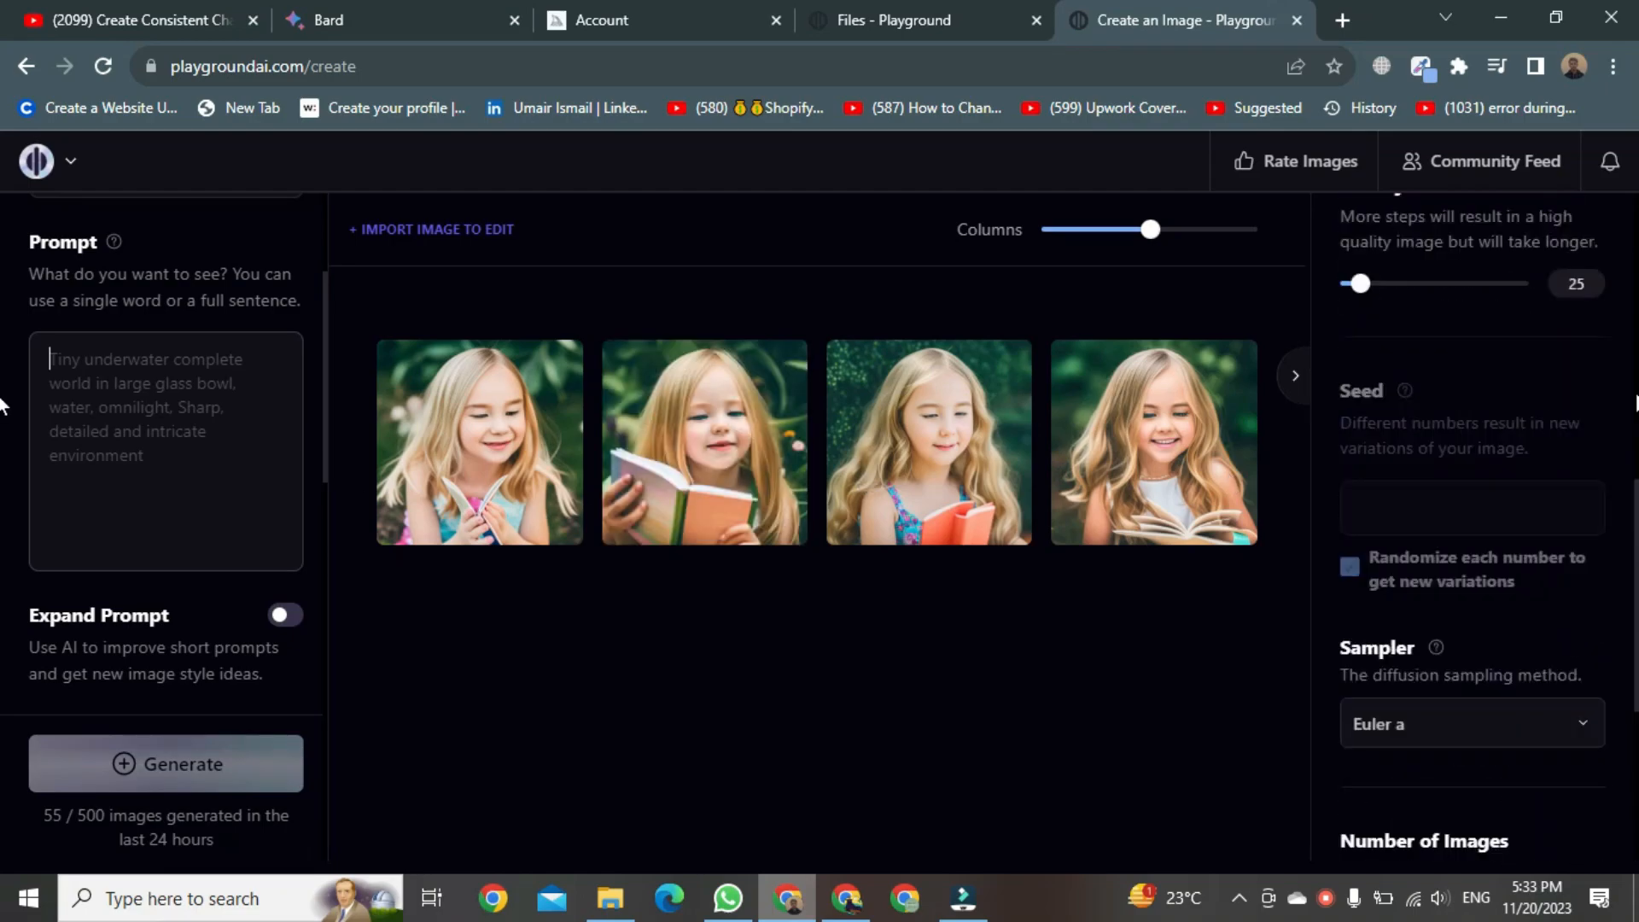
pyautogui.scroll(3)
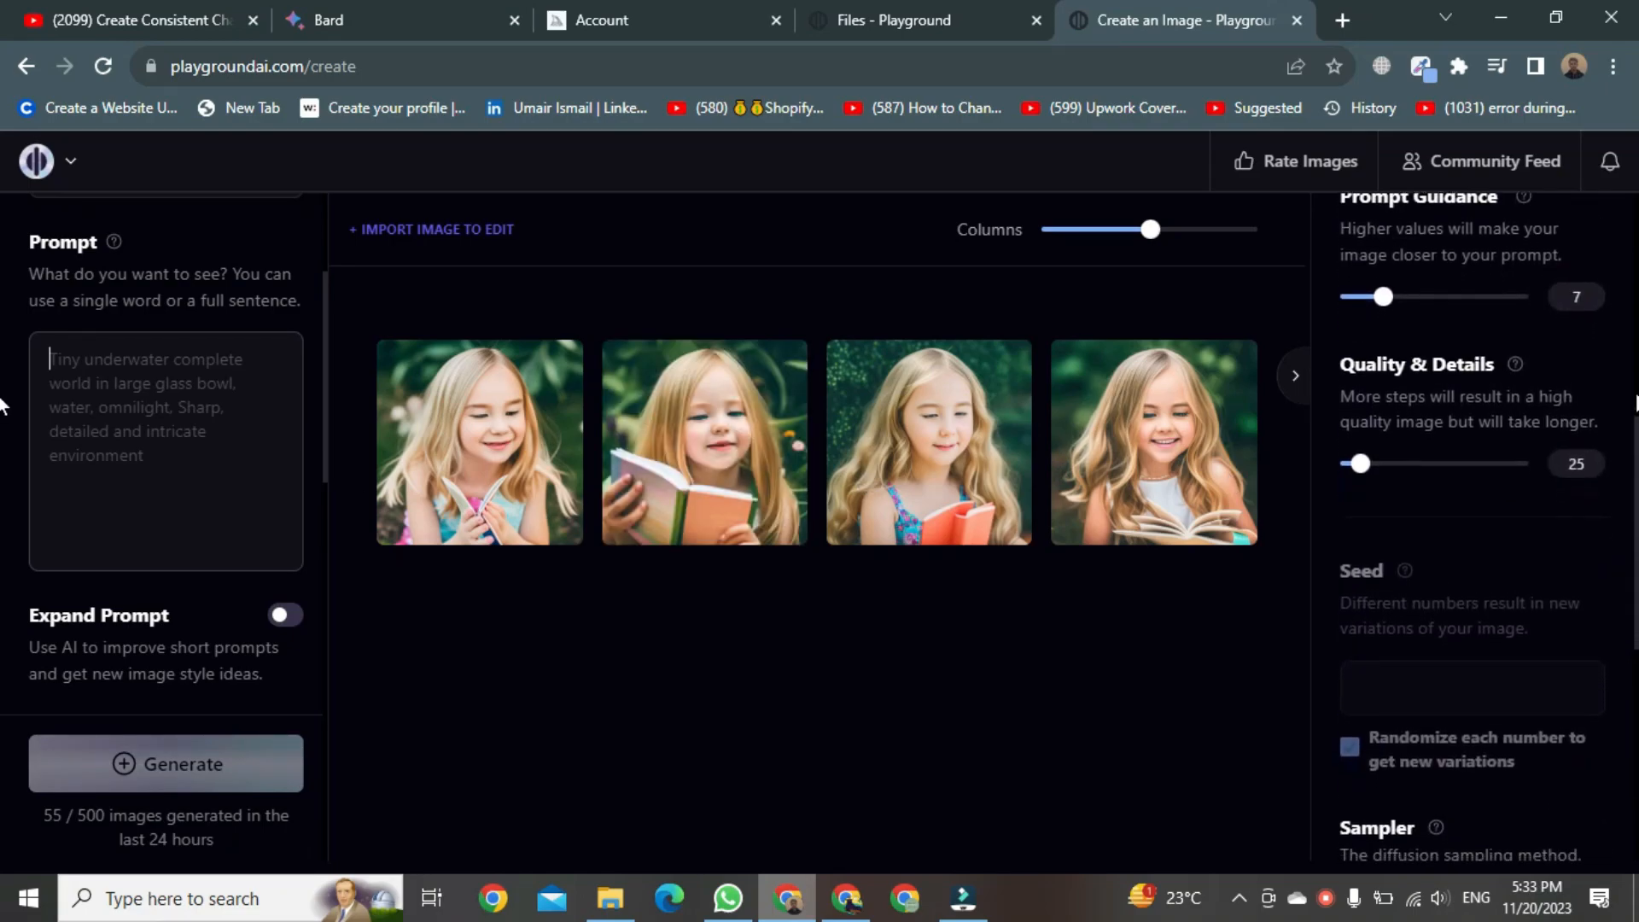
pyautogui.scroll(-3)
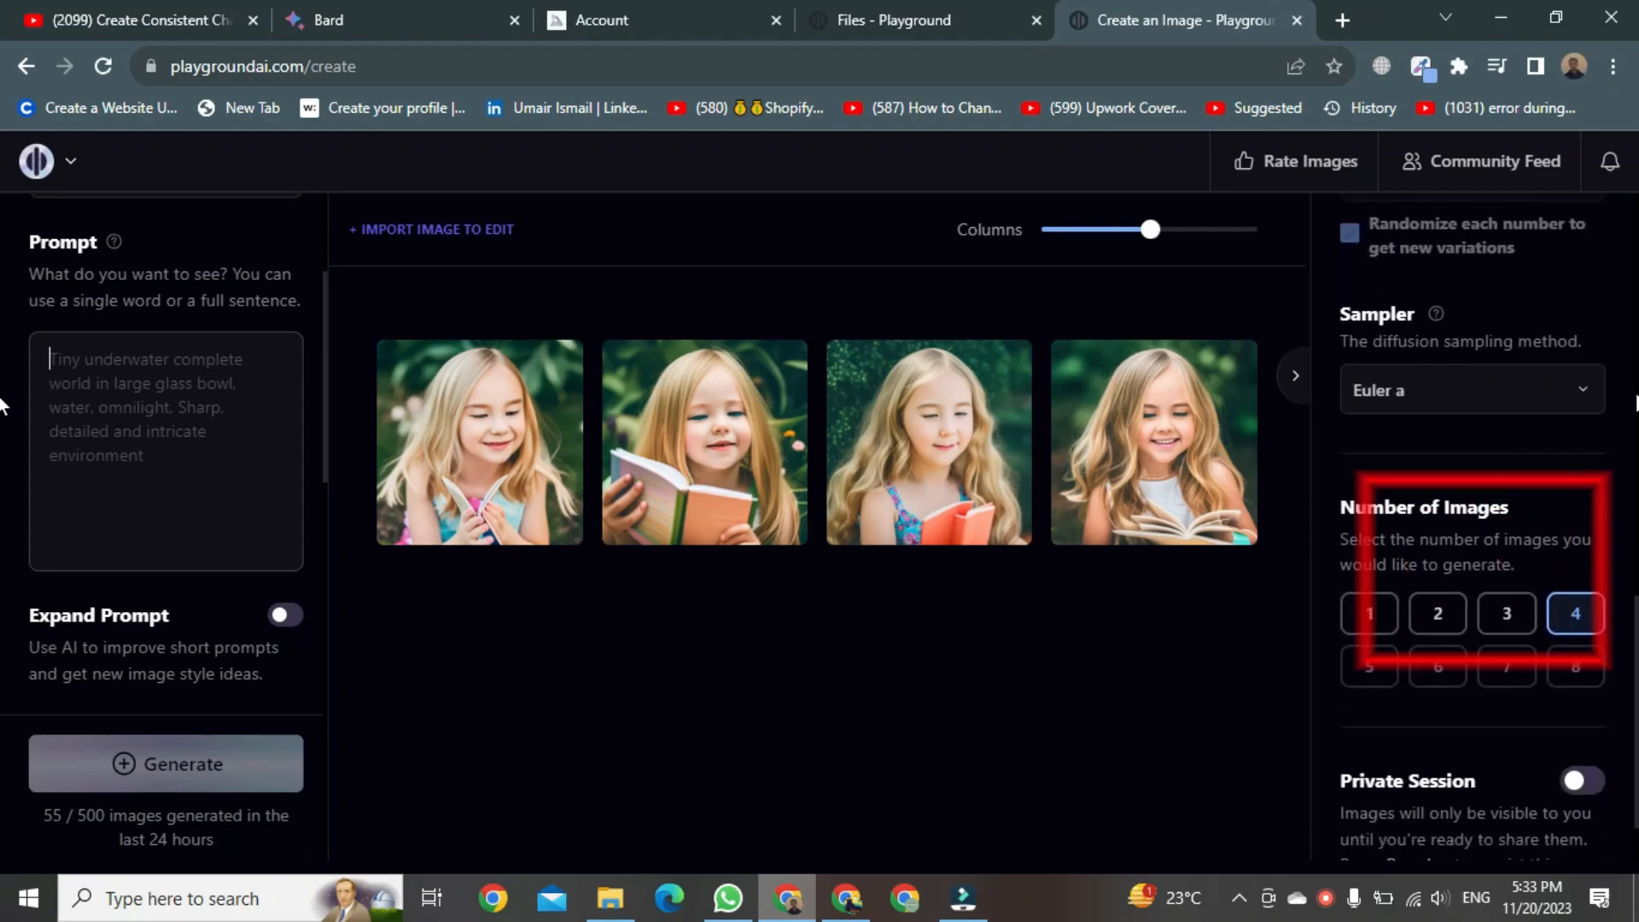
pyautogui.scroll(-3)
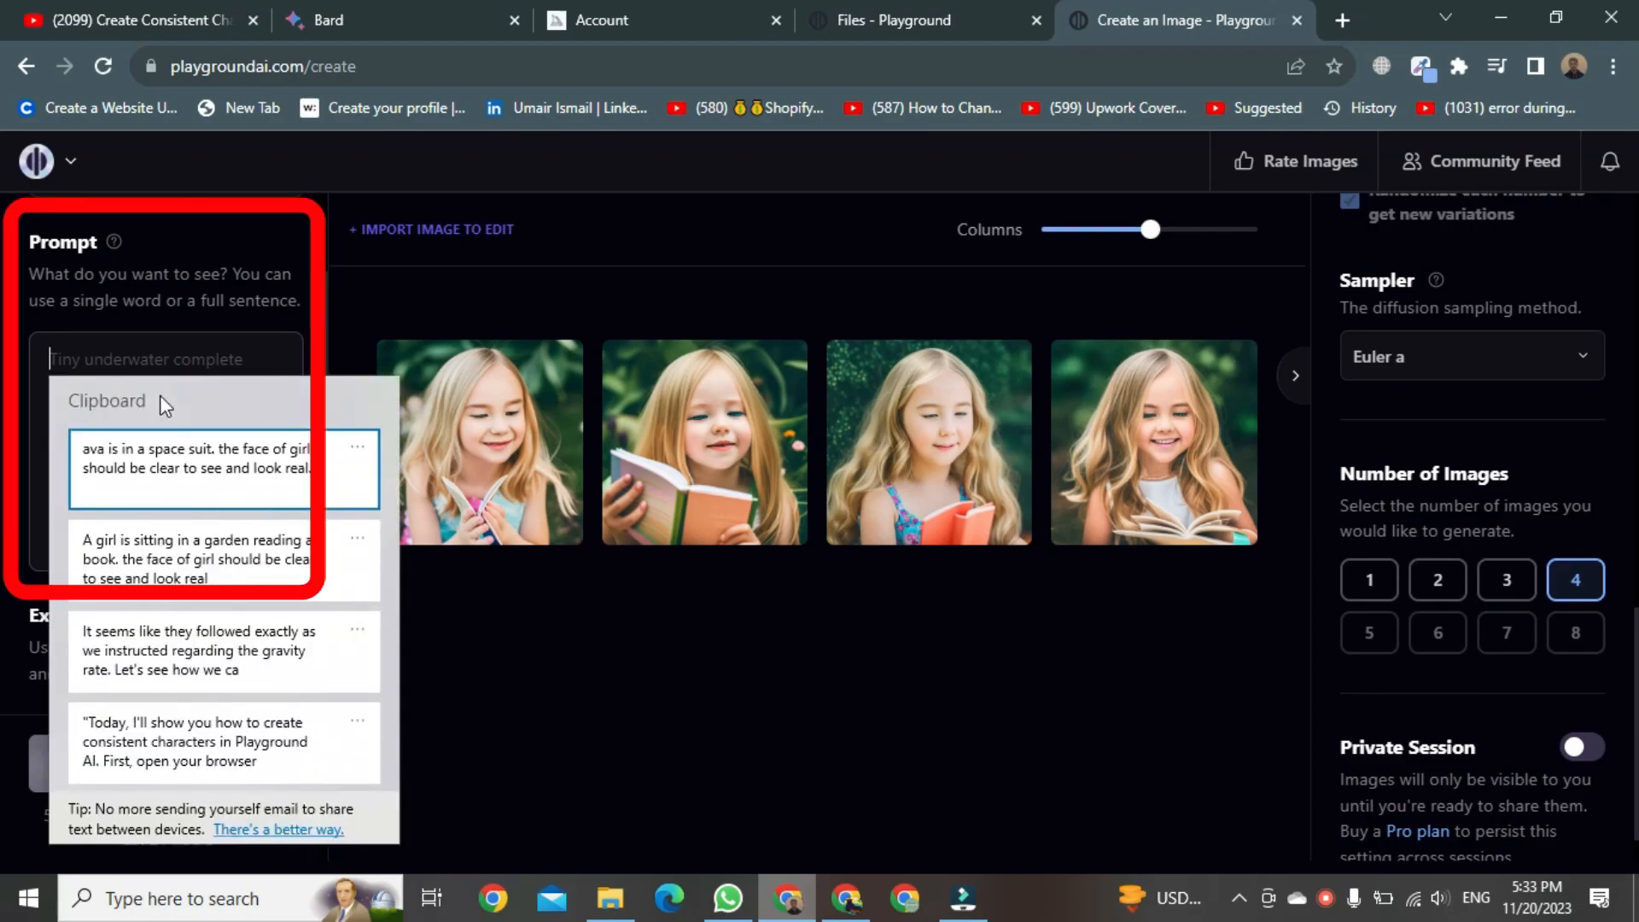
pyautogui.click(194, 560)
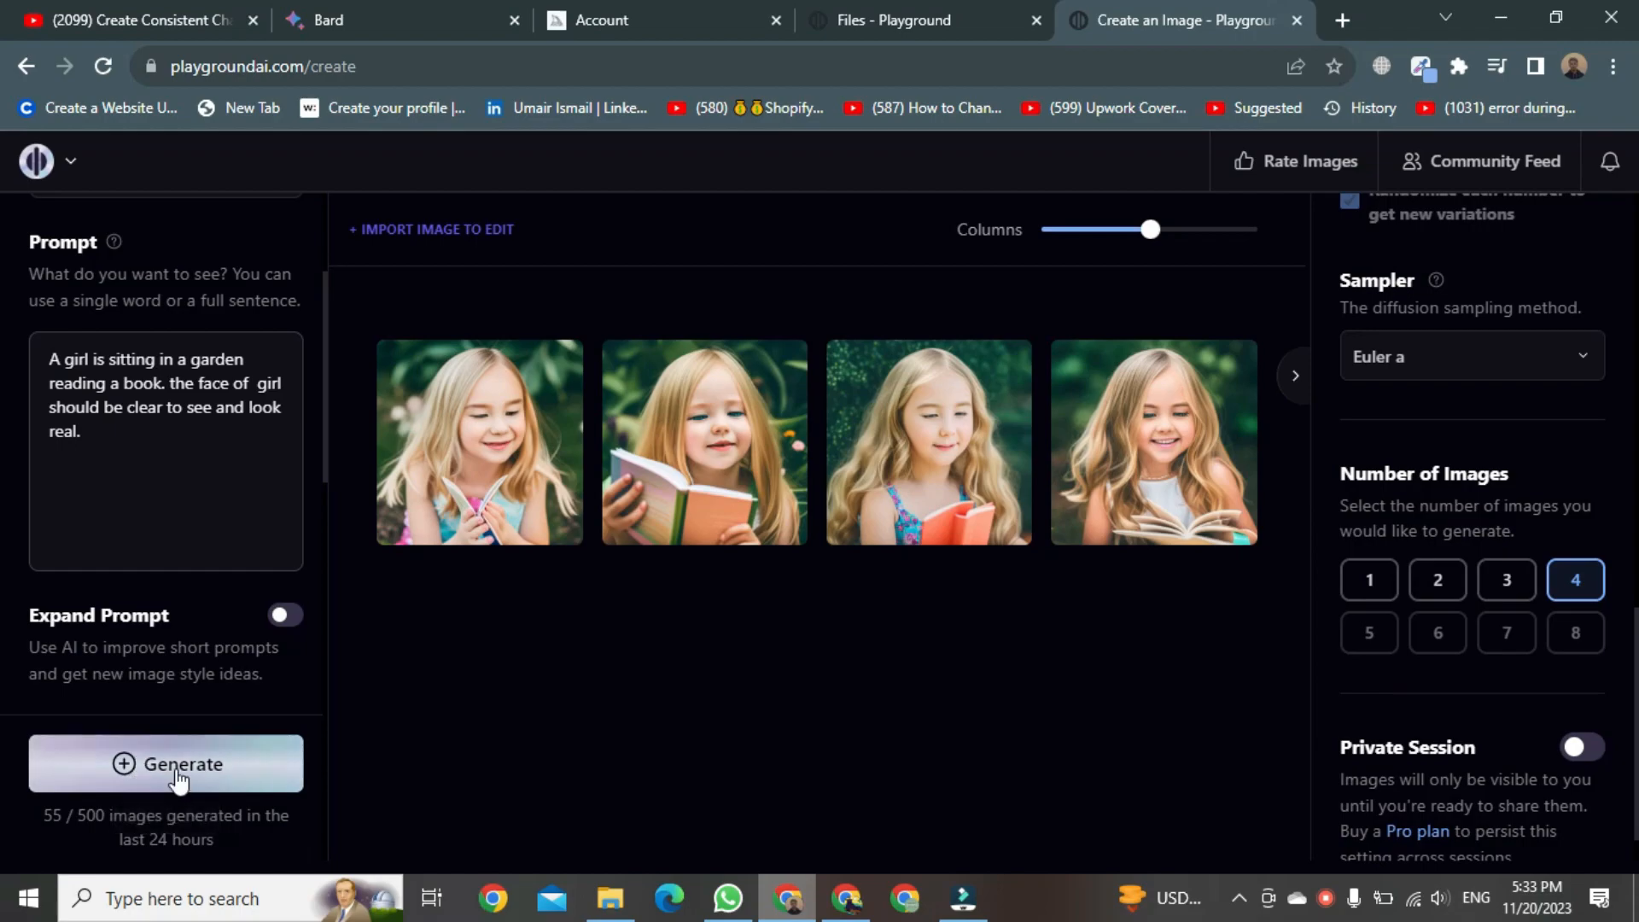
# - Generate four images from the garden-reading girl prompt
pyautogui.click(165, 763)
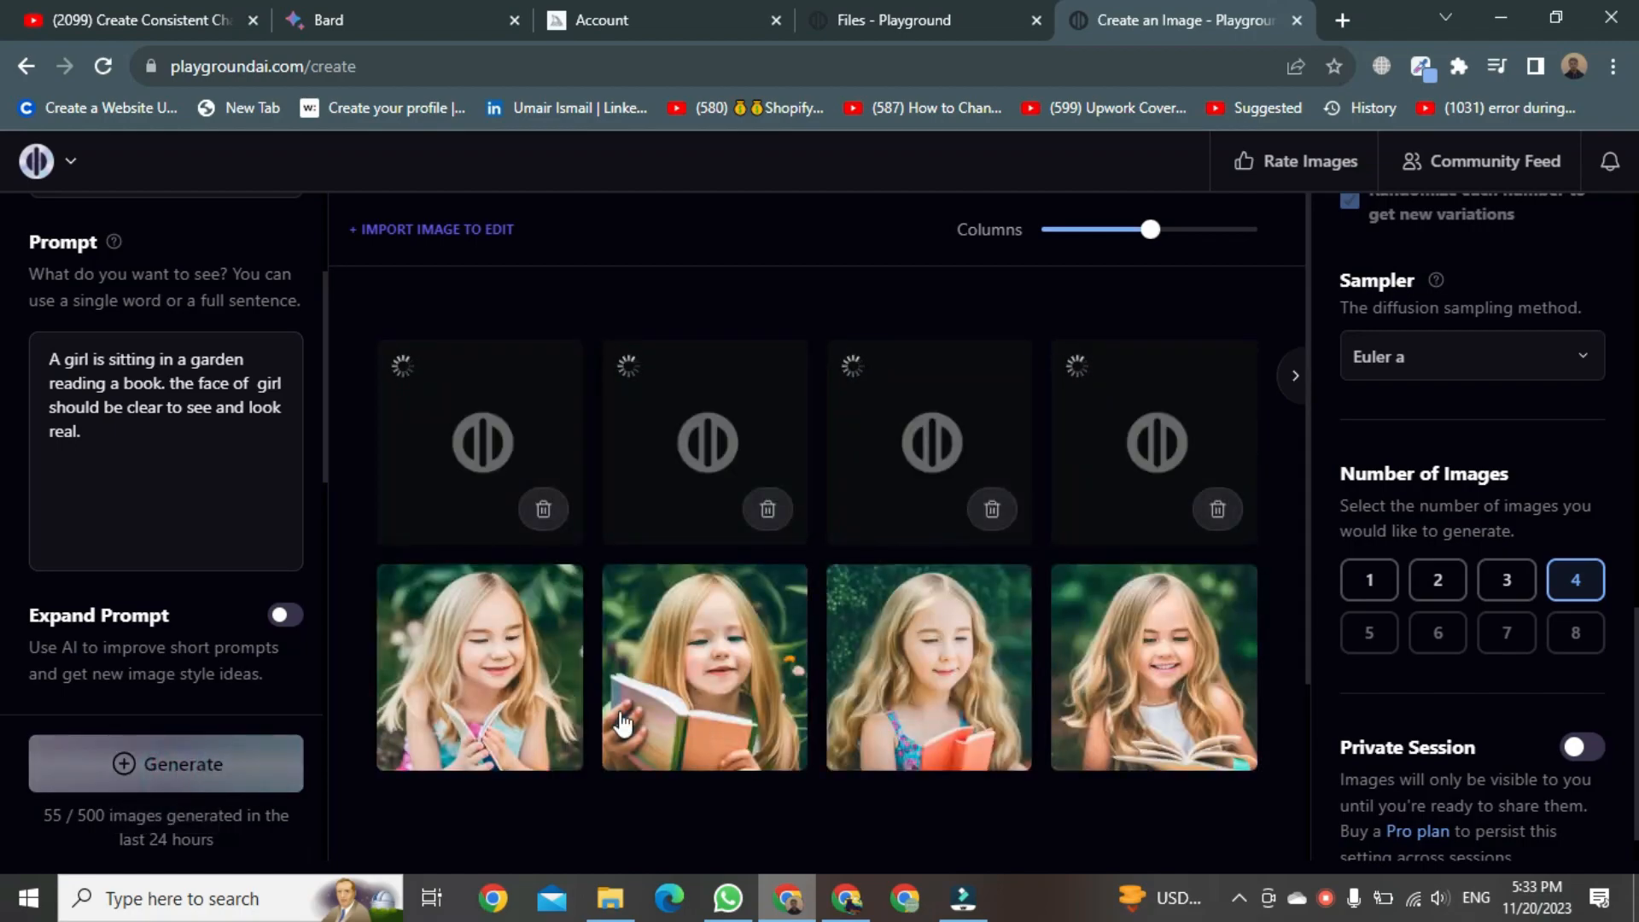
pyautogui.moveTo(695, 793)
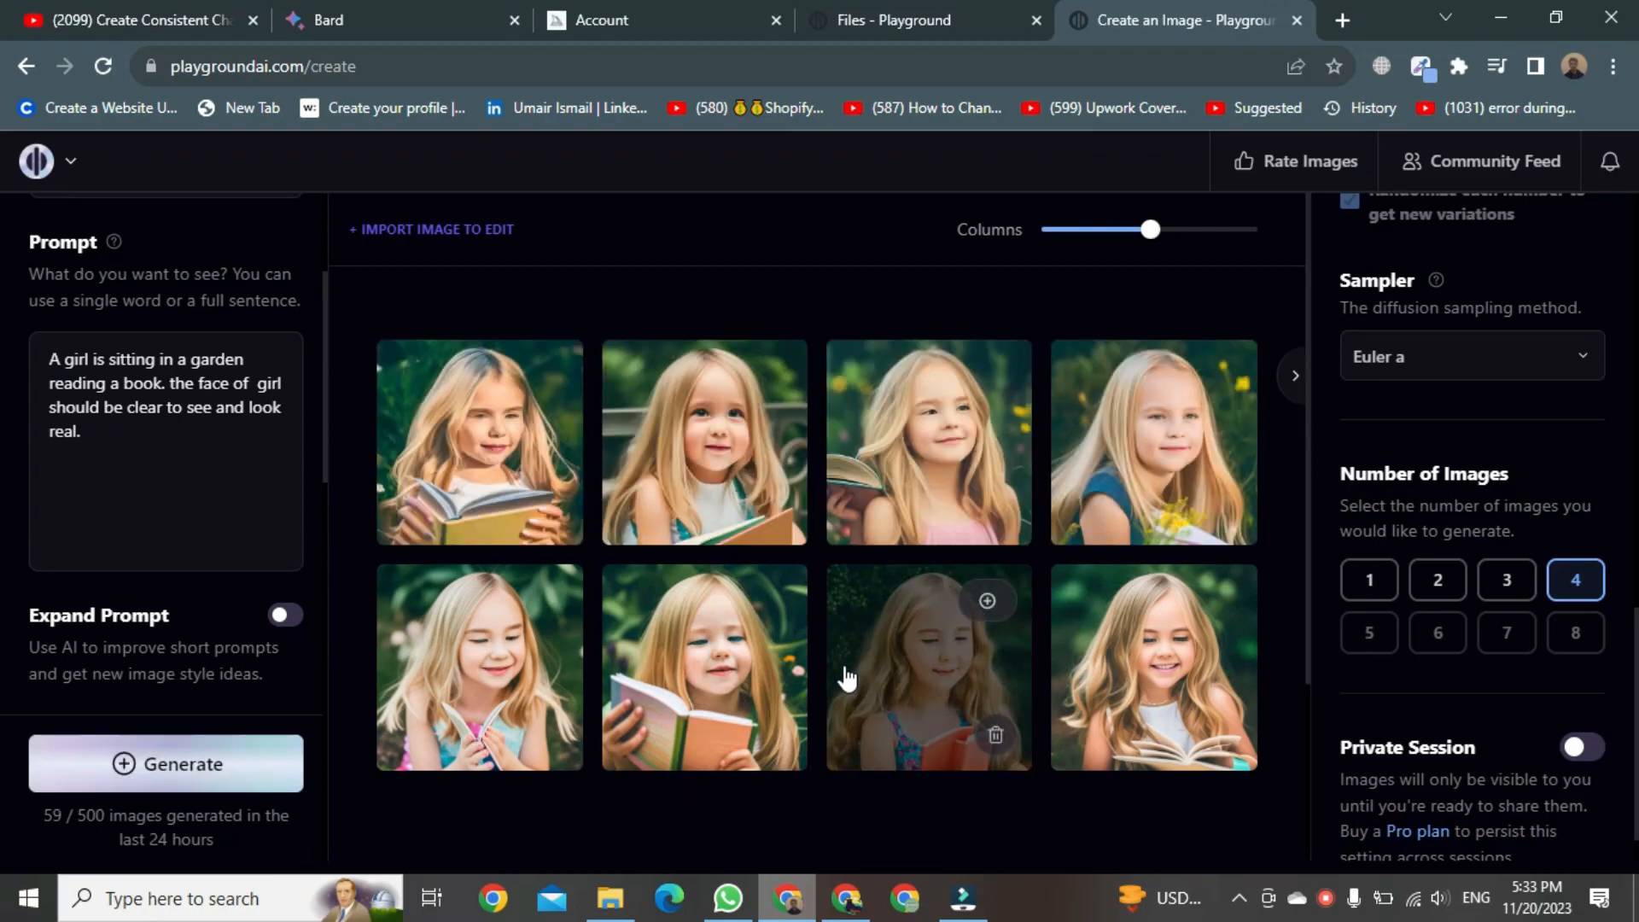
pyautogui.moveTo(843, 463)
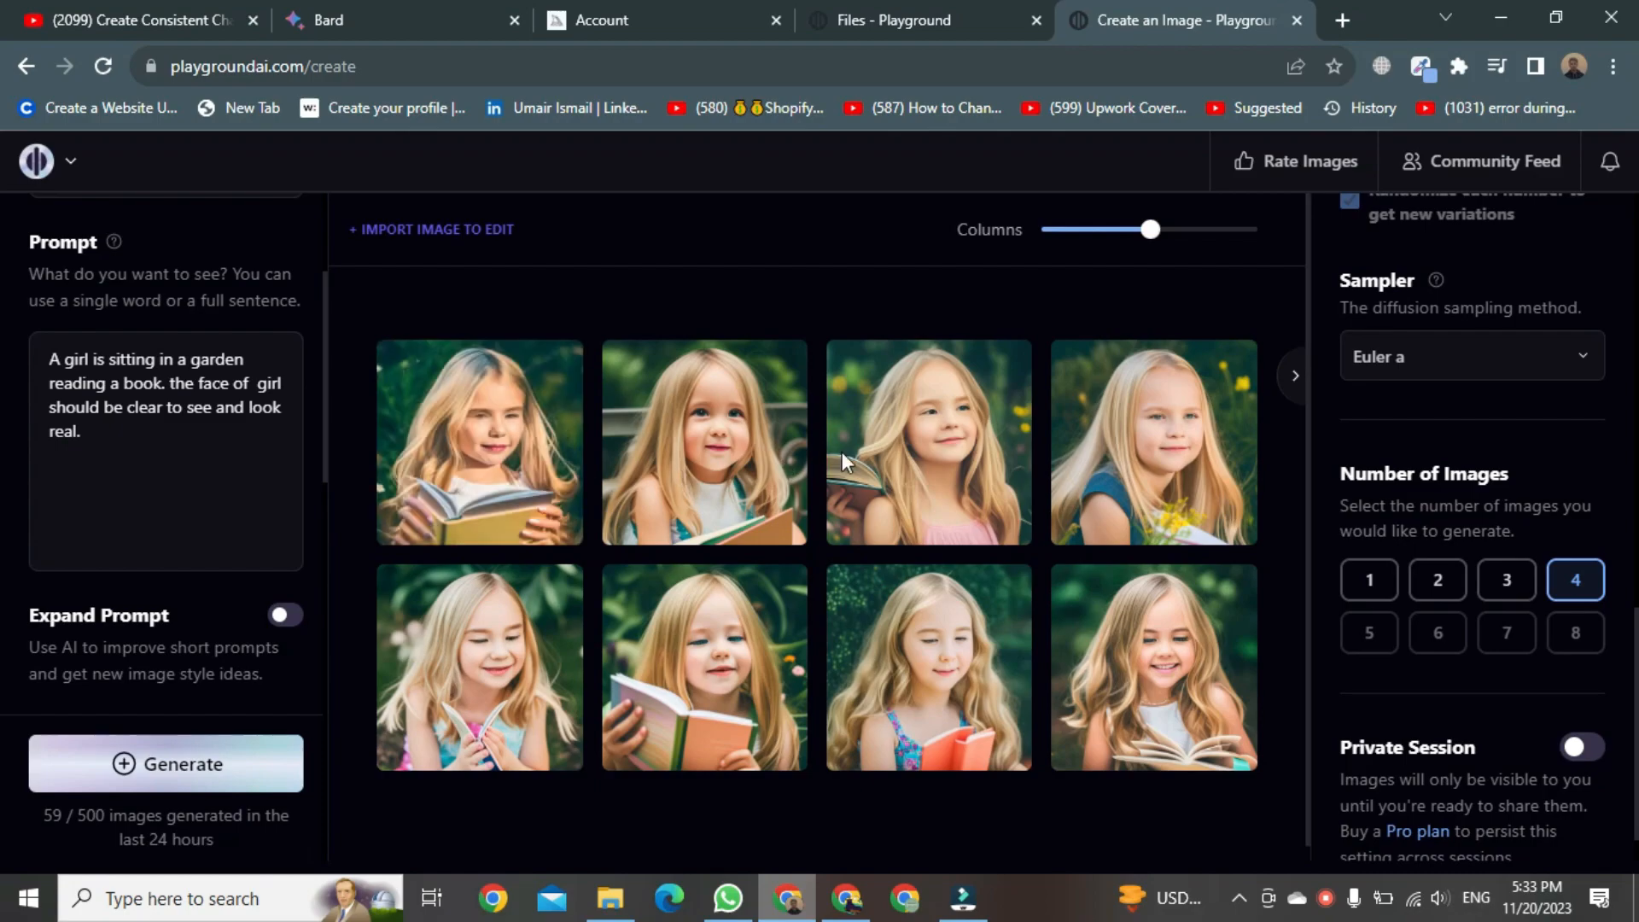
pyautogui.moveTo(681, 454)
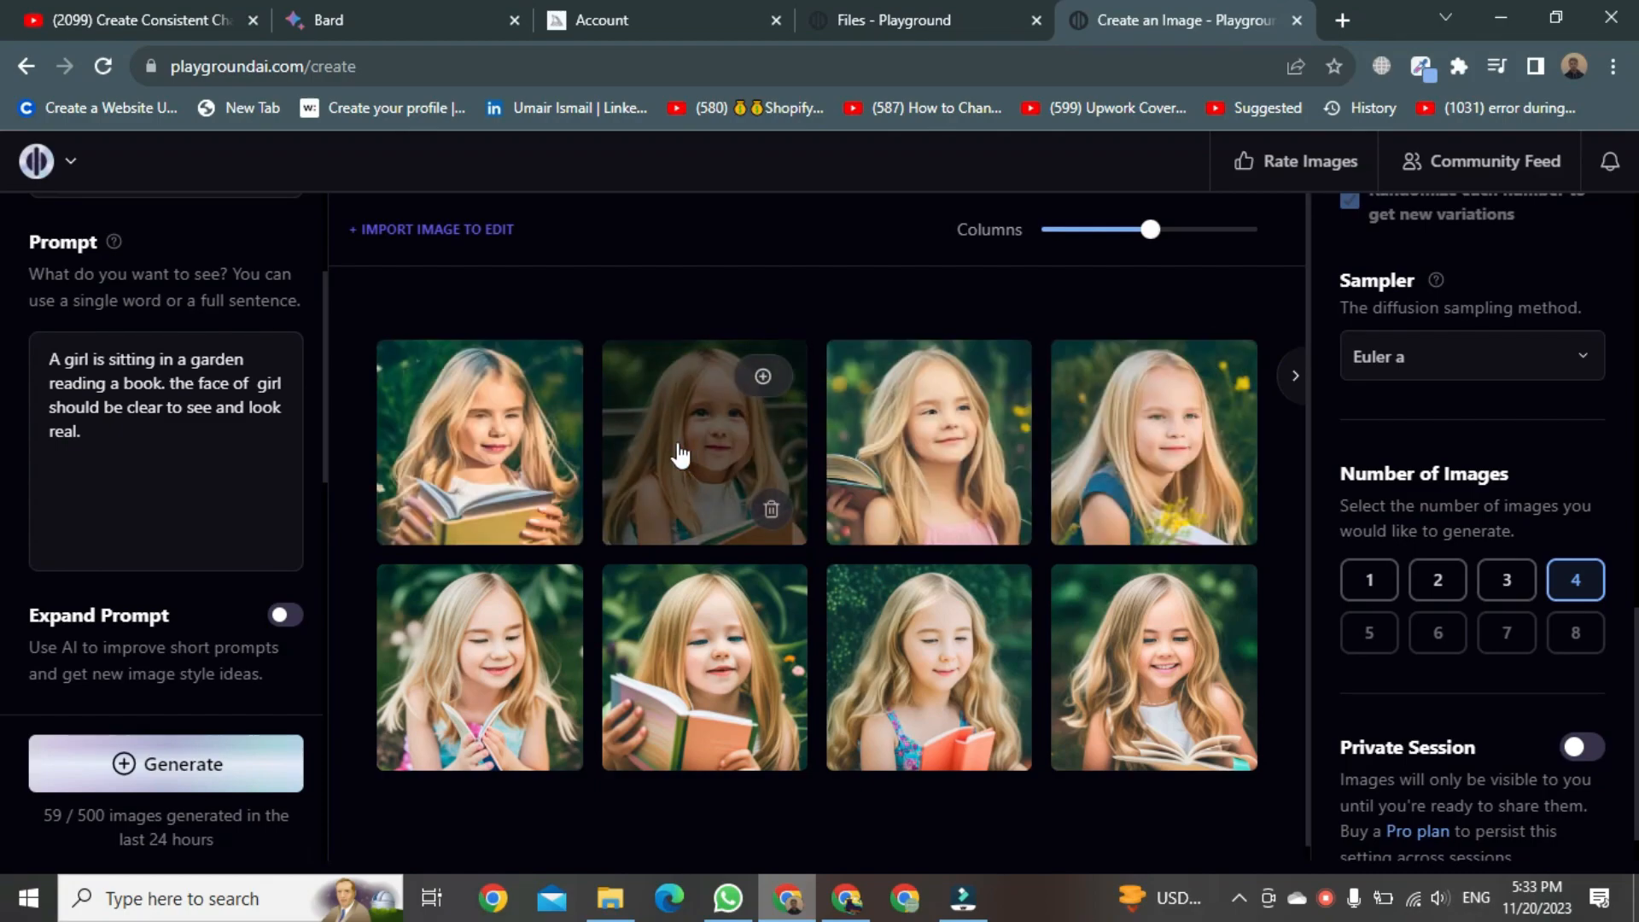
pyautogui.moveTo(1163, 449)
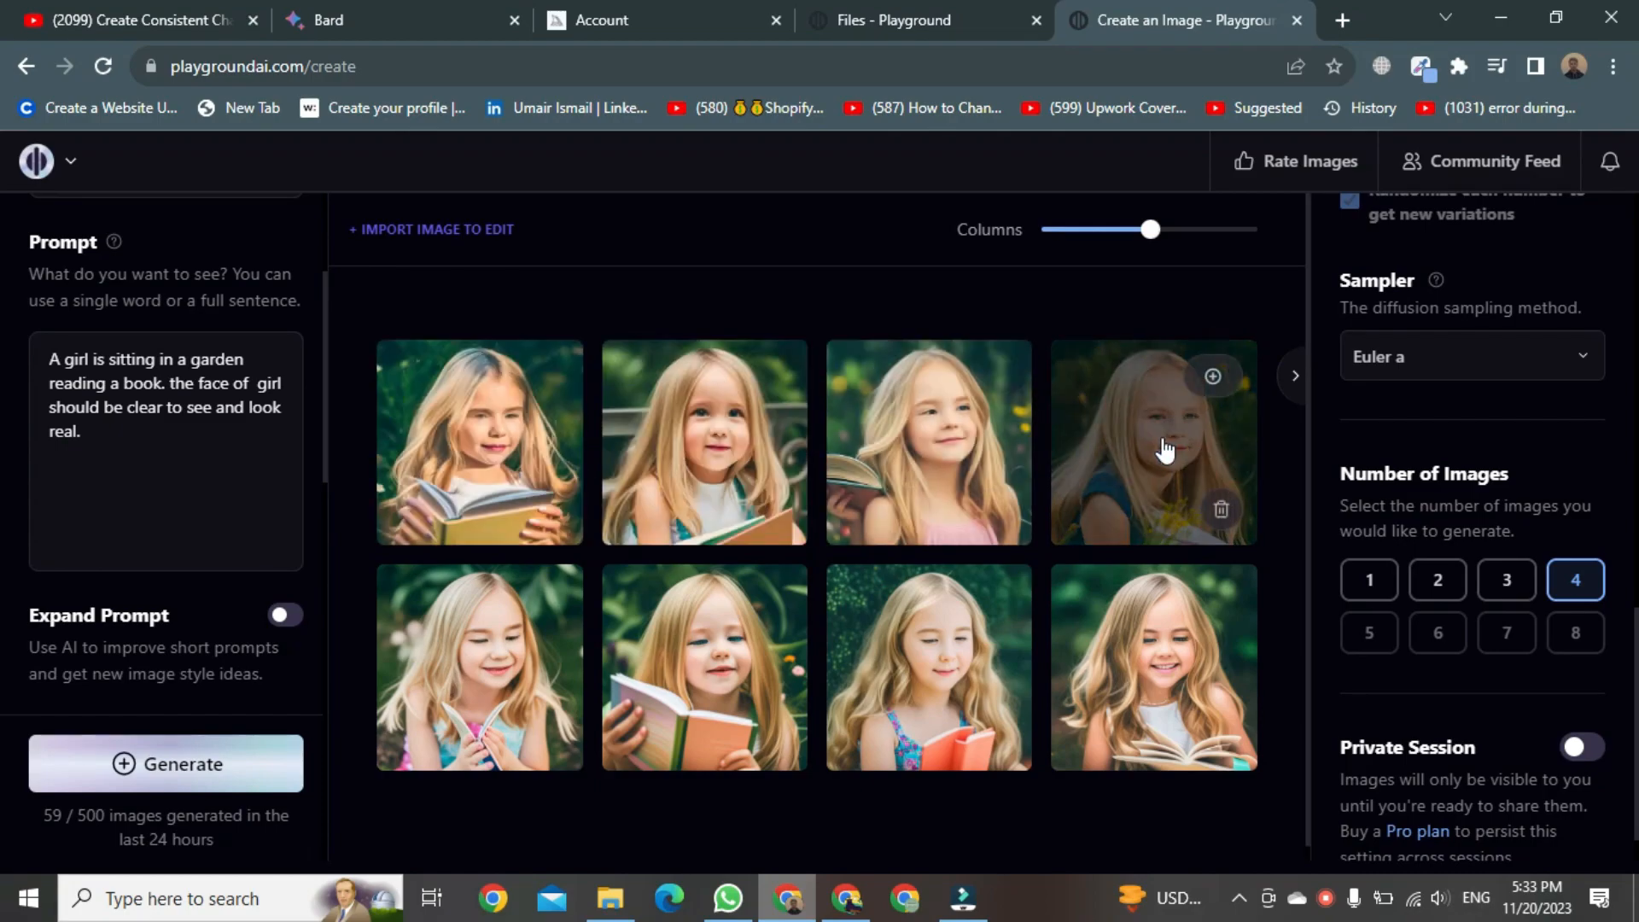
pyautogui.moveTo(502, 487)
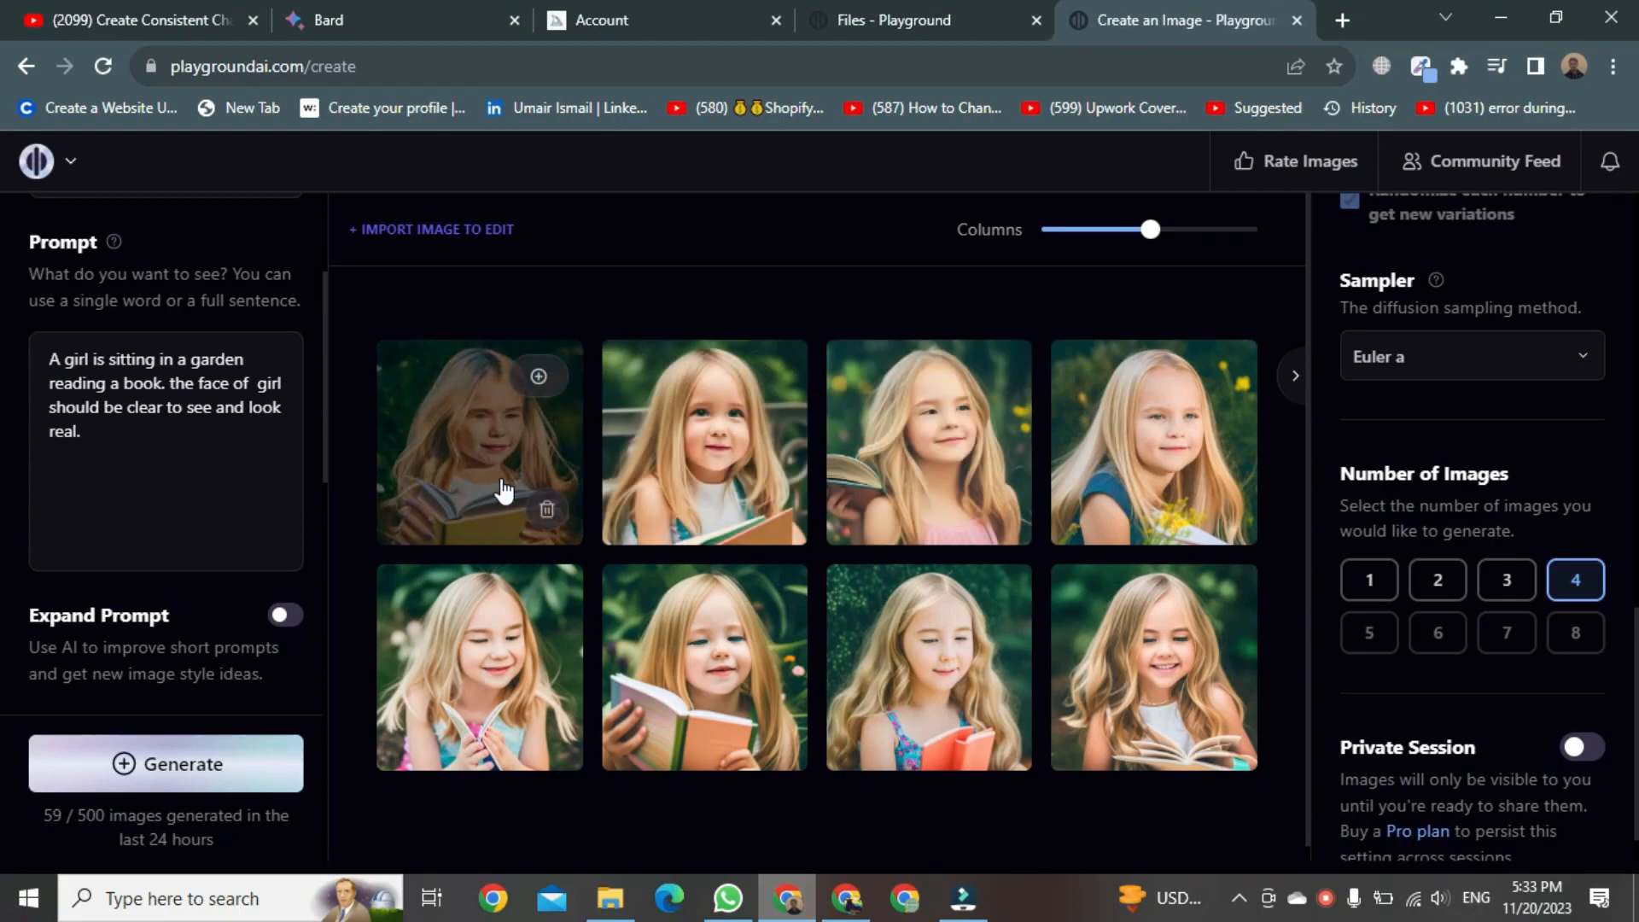
pyautogui.moveTo(988, 471)
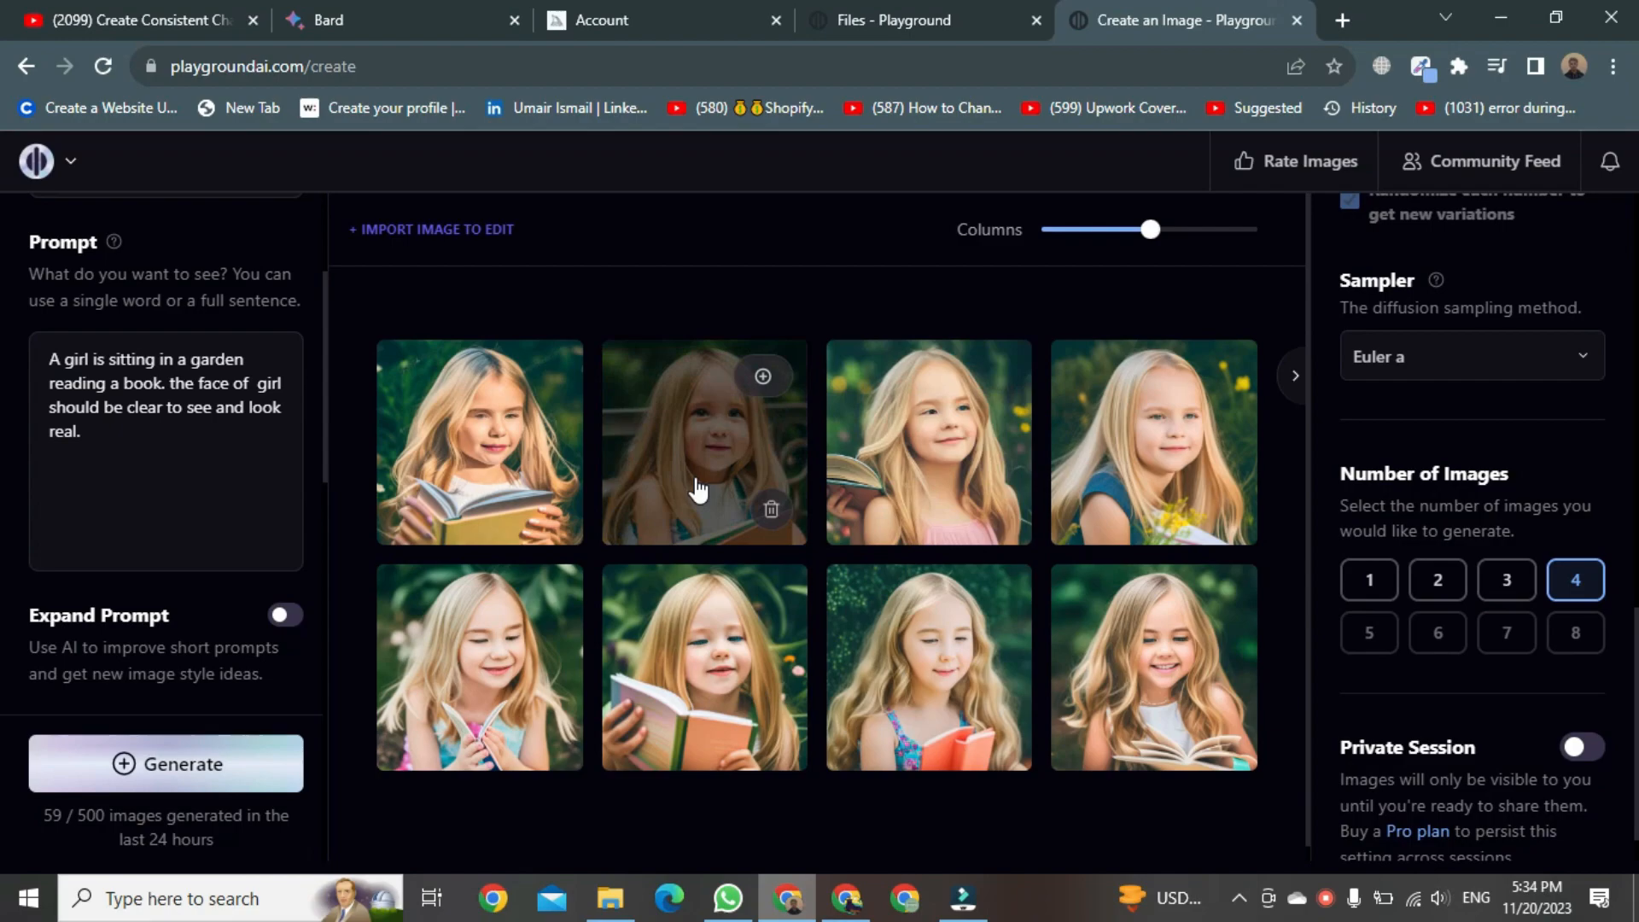
pyautogui.moveTo(669, 780)
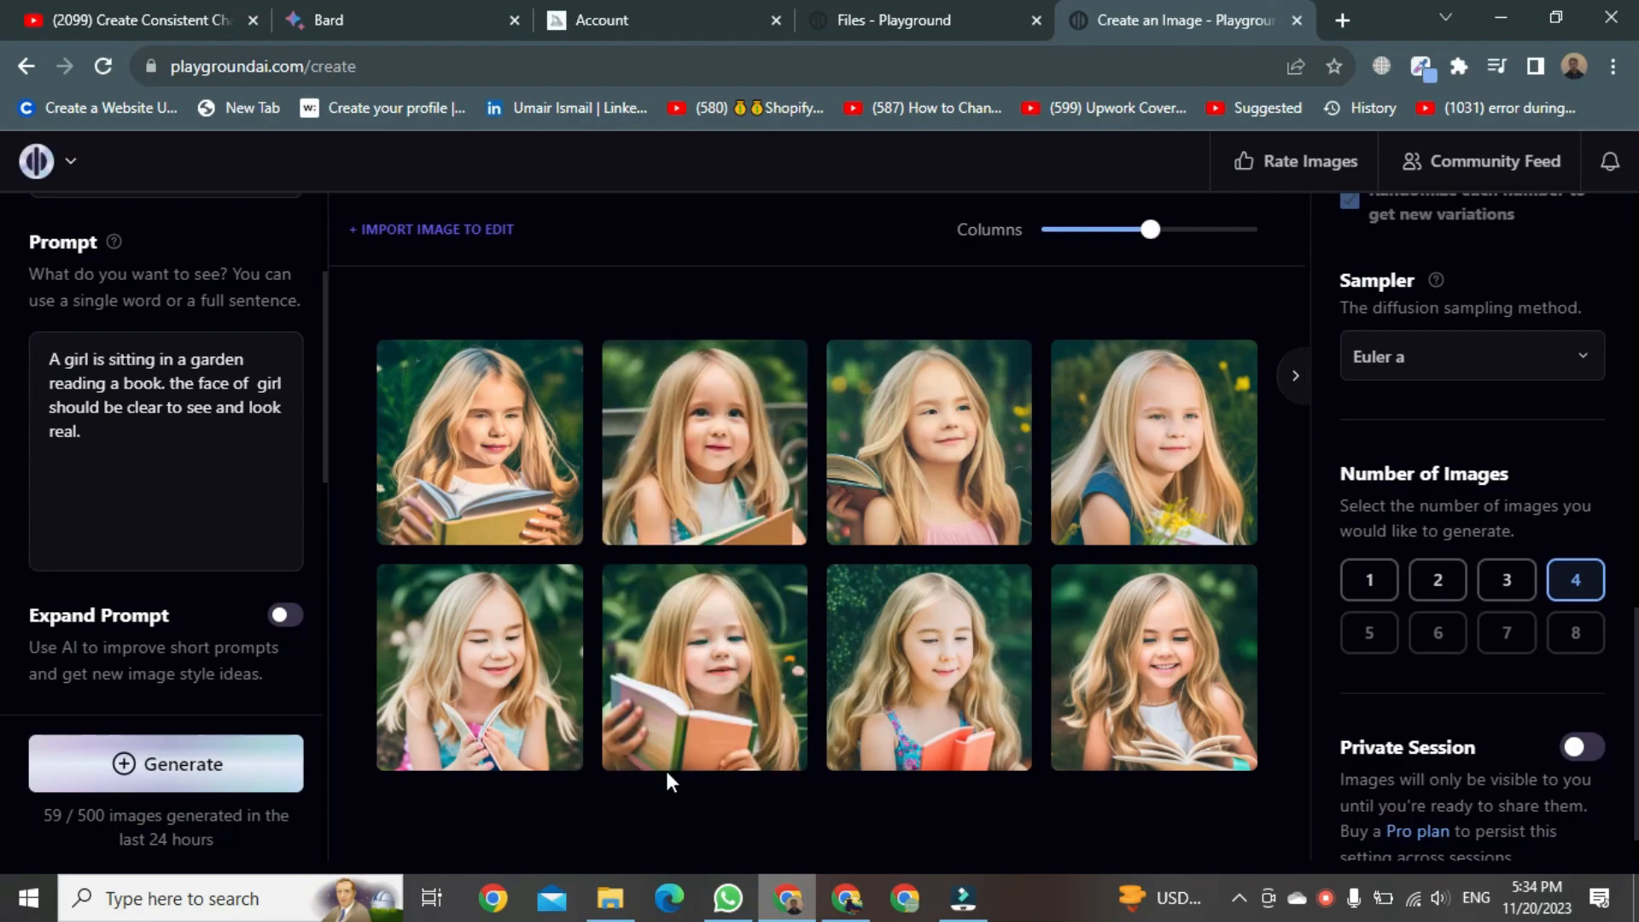
pyautogui.moveTo(408, 659)
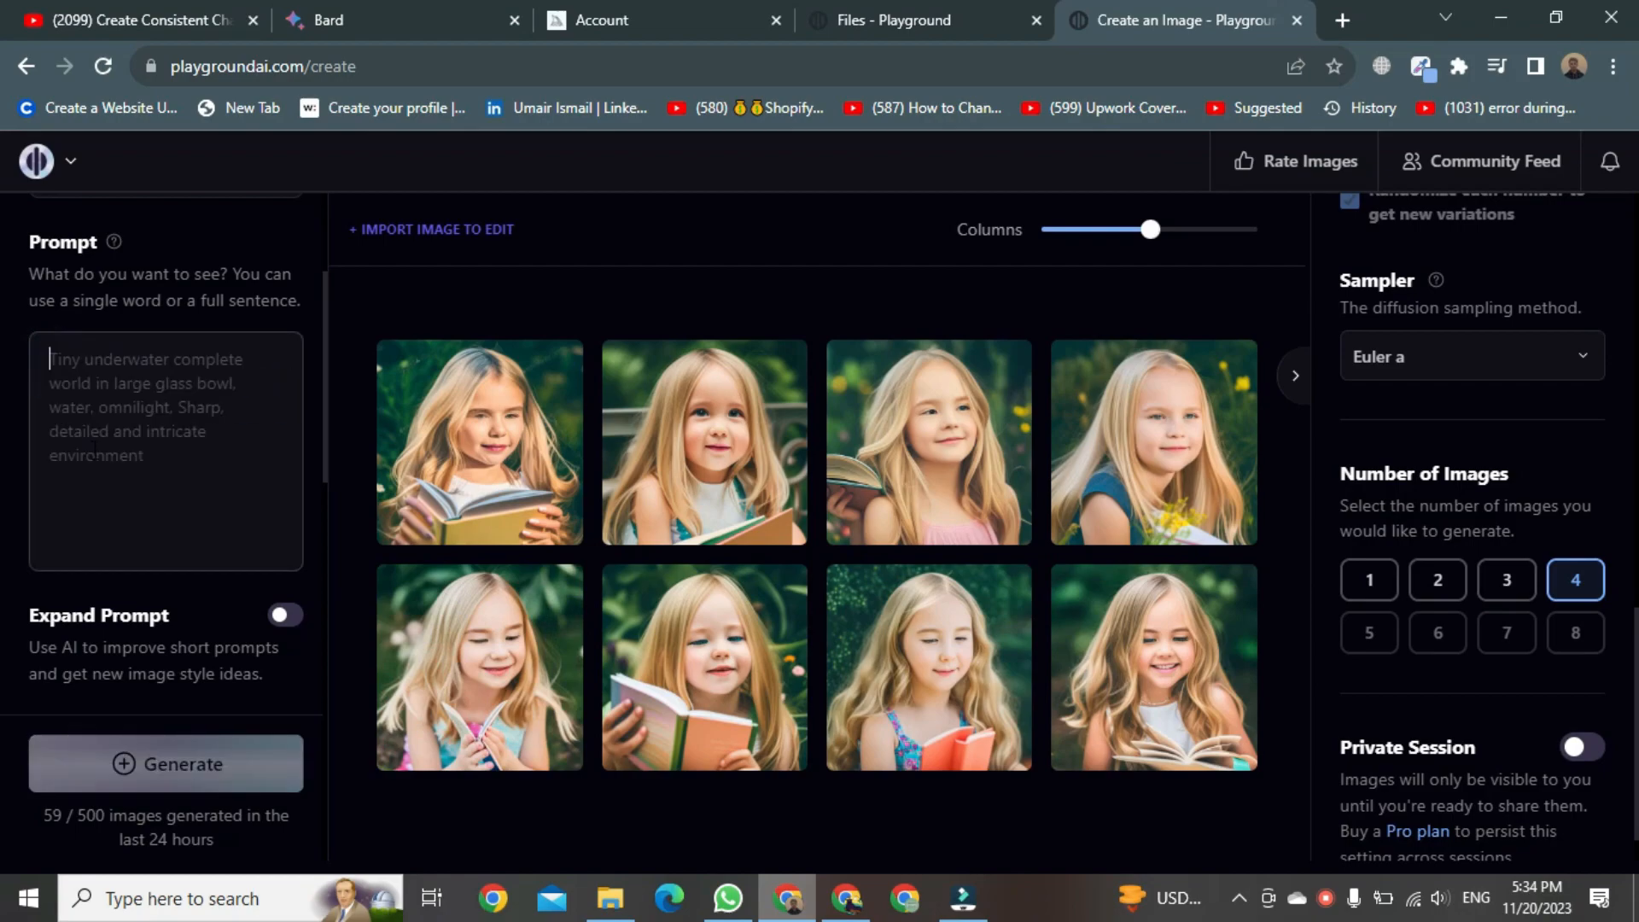
# - Replace the prompt with 'ava is in a space suit' from clipboard history and generate four images
pyautogui.click(166, 358)
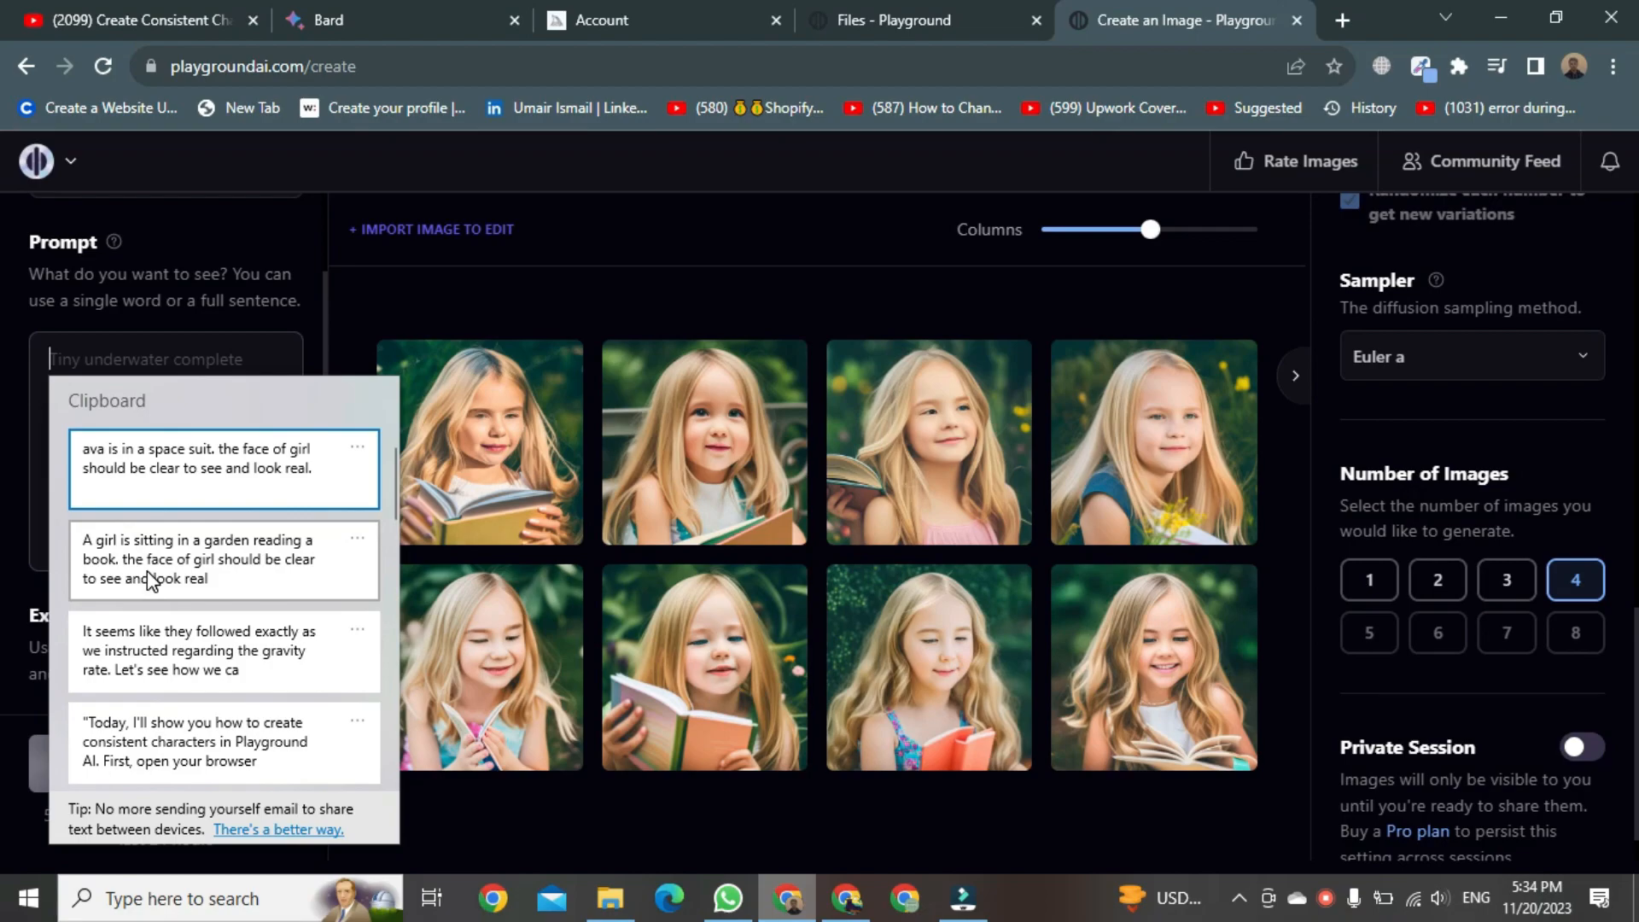
pyautogui.click(222, 468)
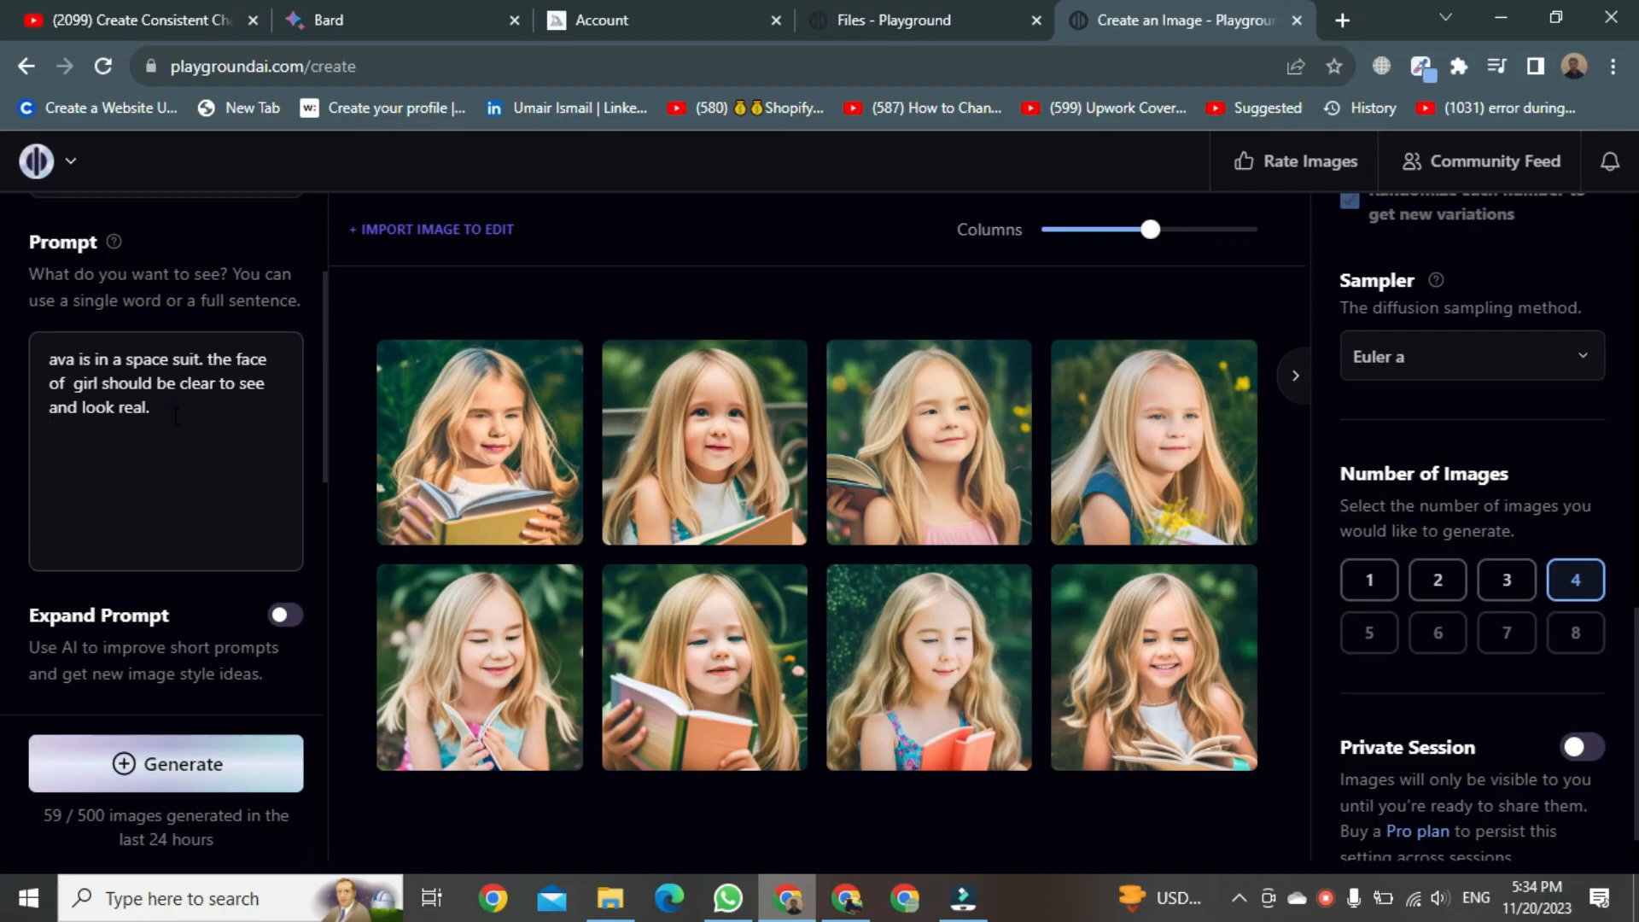
pyautogui.click(166, 763)
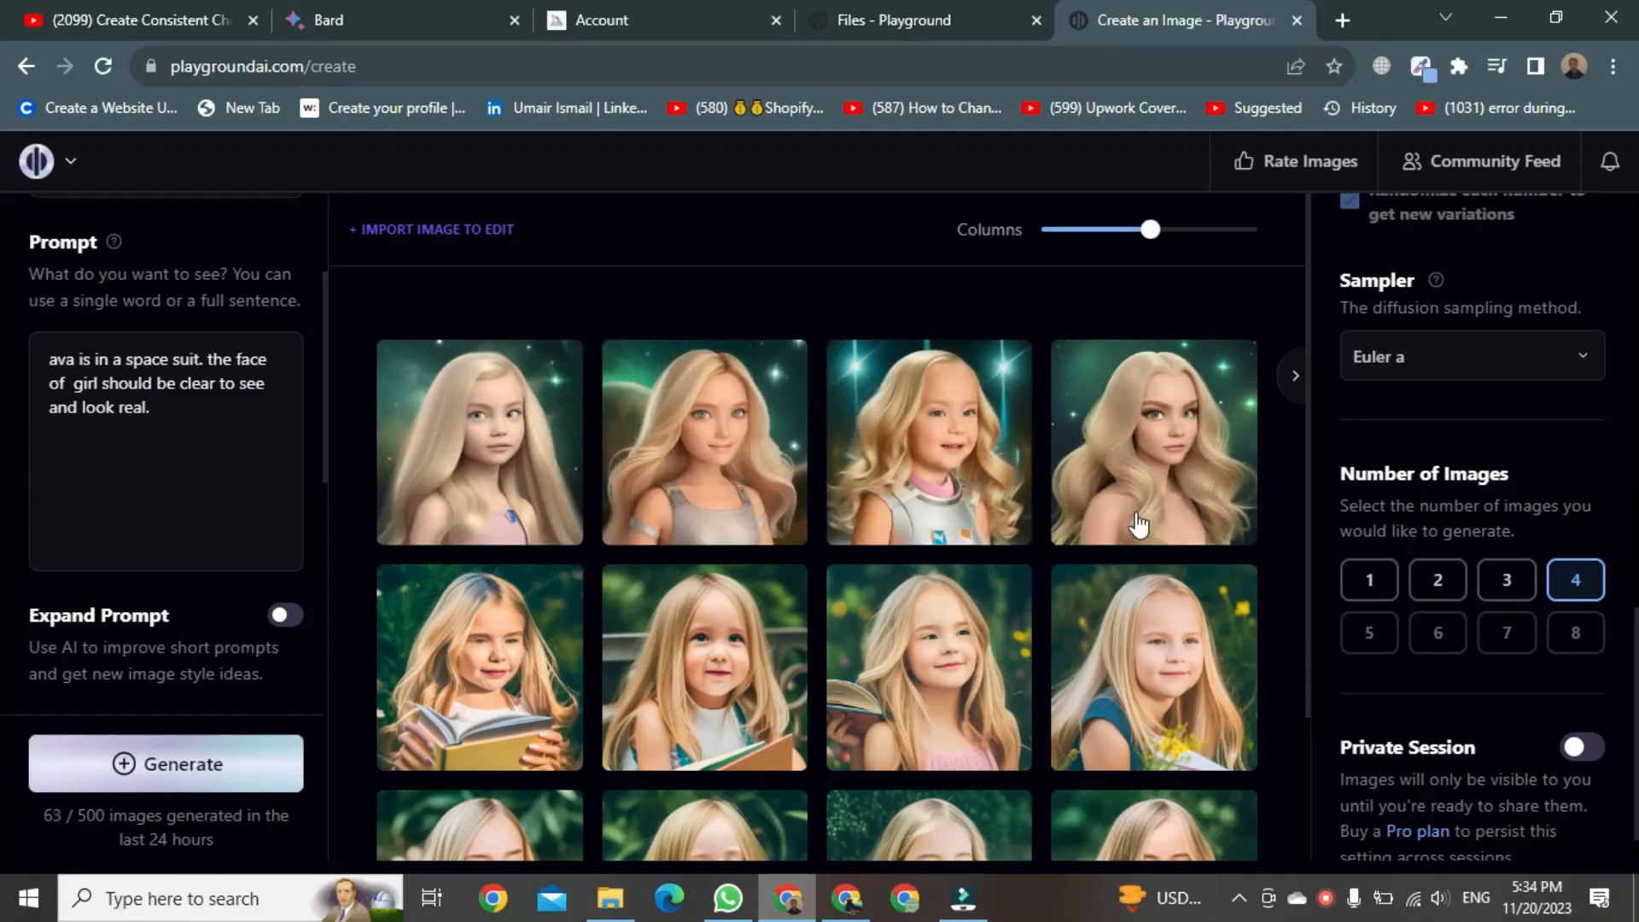
# - Scroll the gallery to view the four space-suit Ava portraits above the garden images
pyautogui.scroll(3)
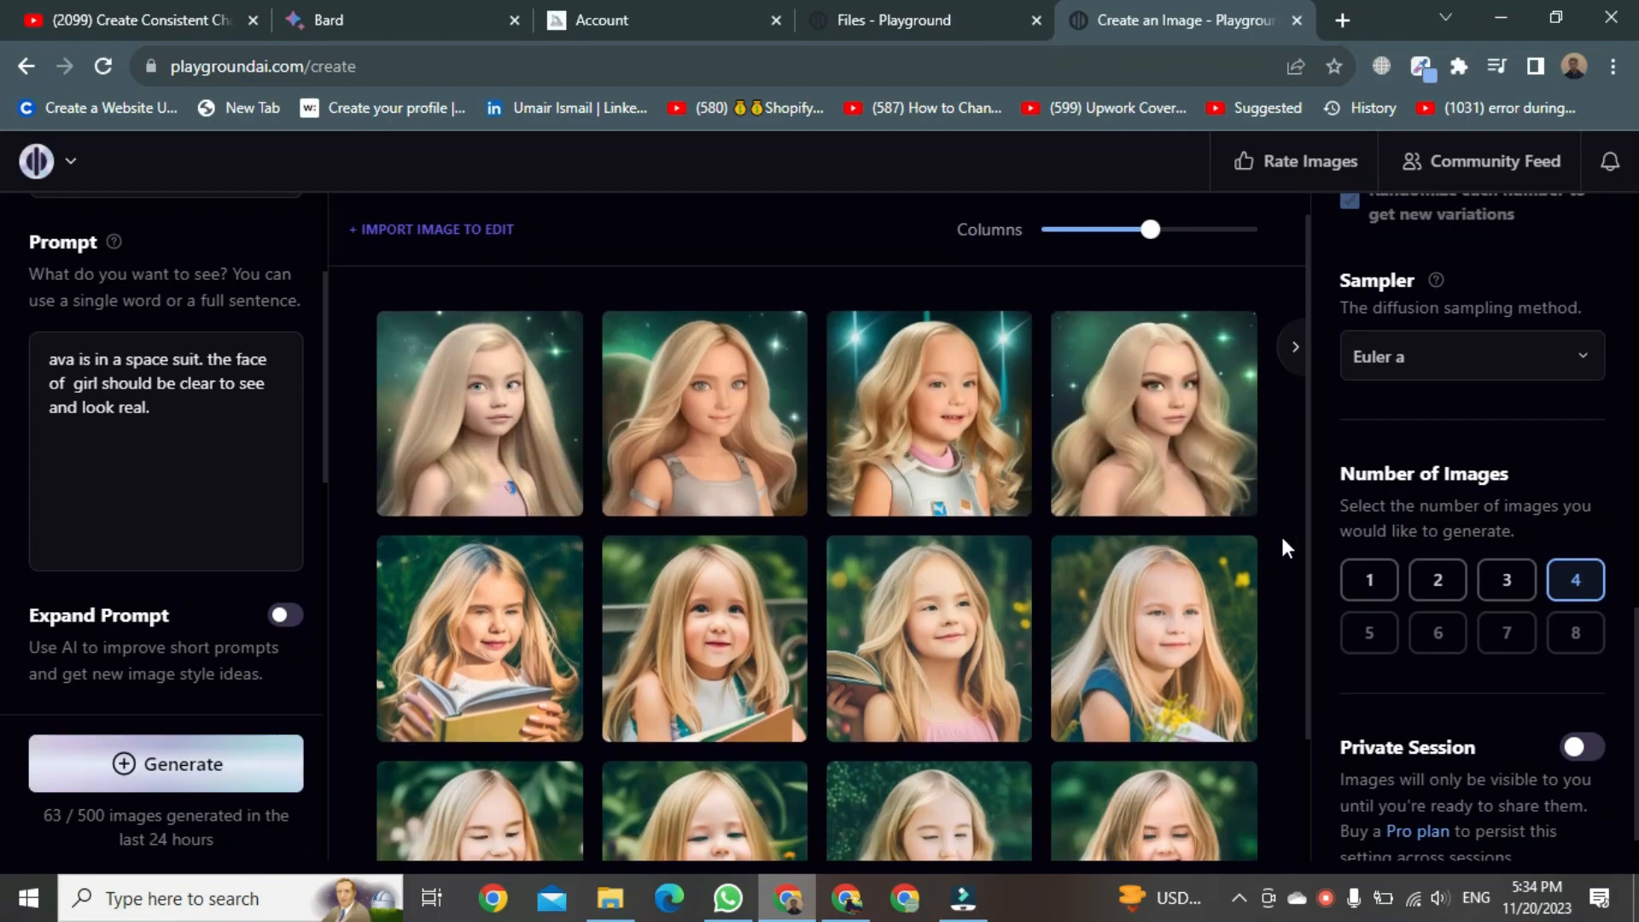